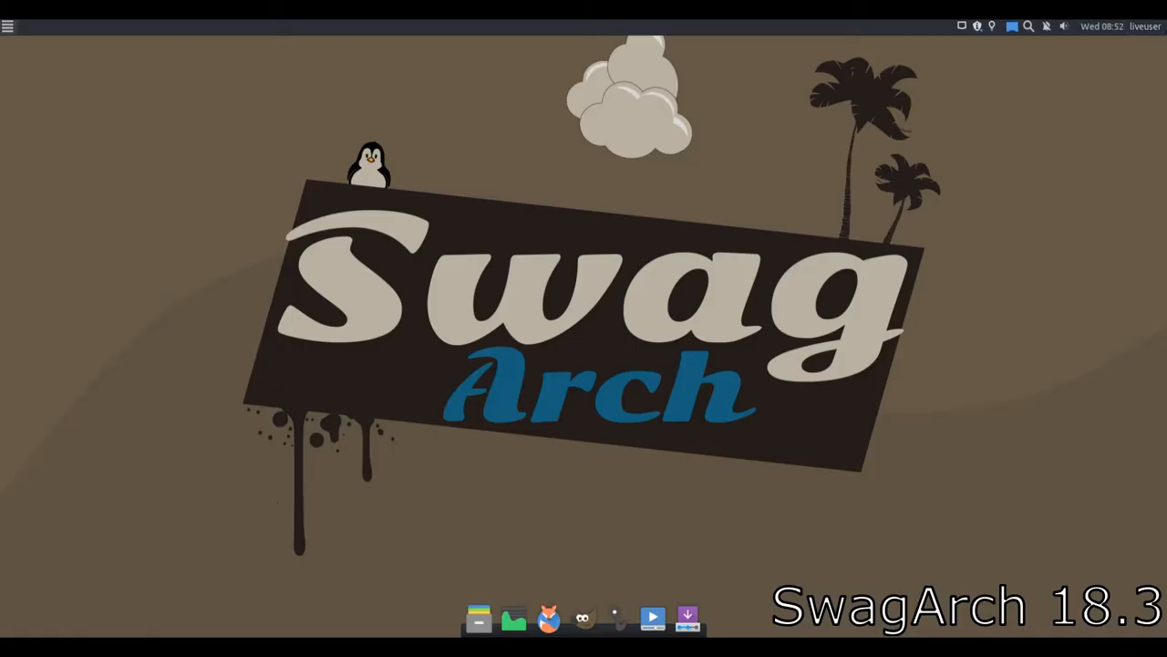
Step: From the Whisker Menu's Accessories category, launch Thunar File Manager
left_click(8, 26)
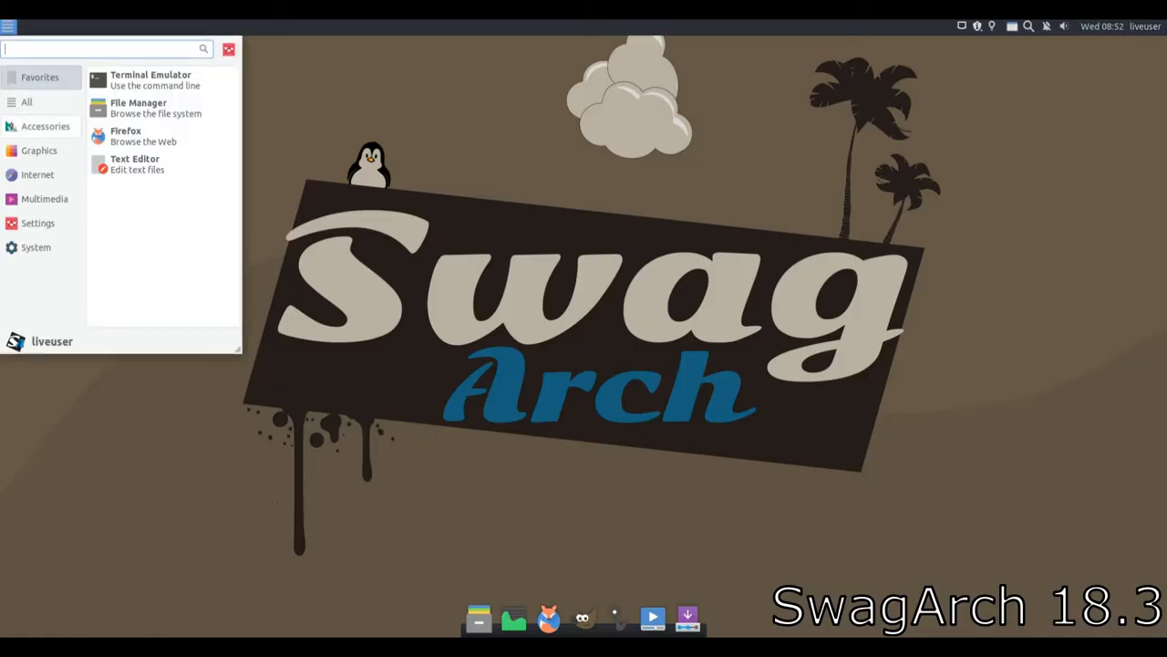
left_click(45, 126)
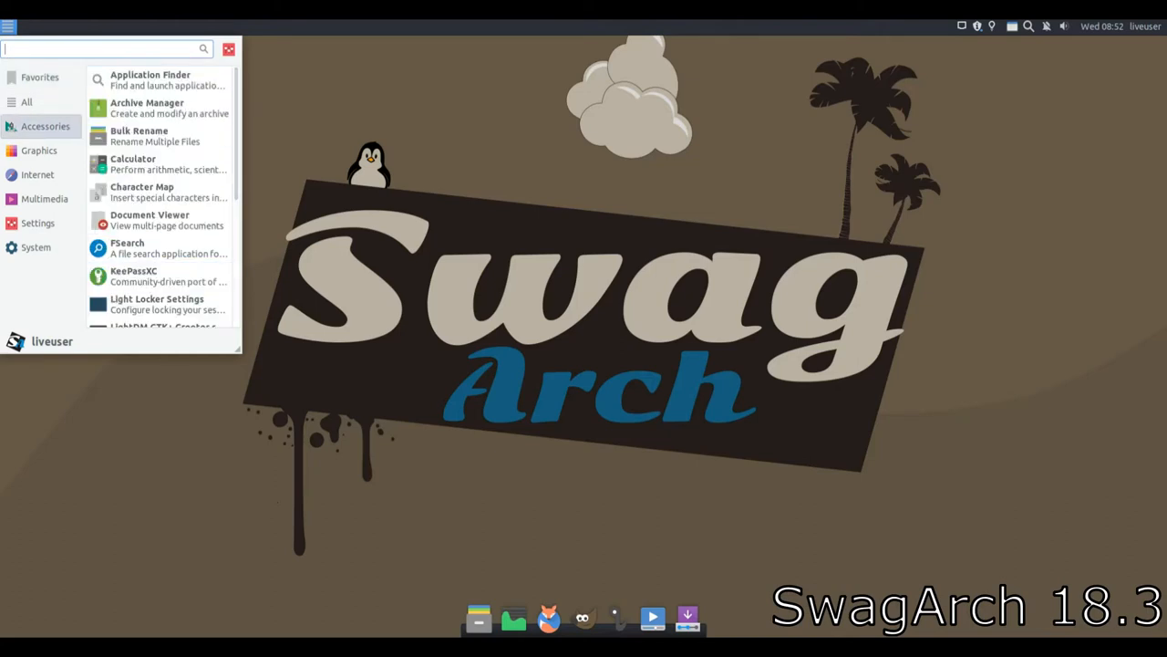
scroll("down", 3)
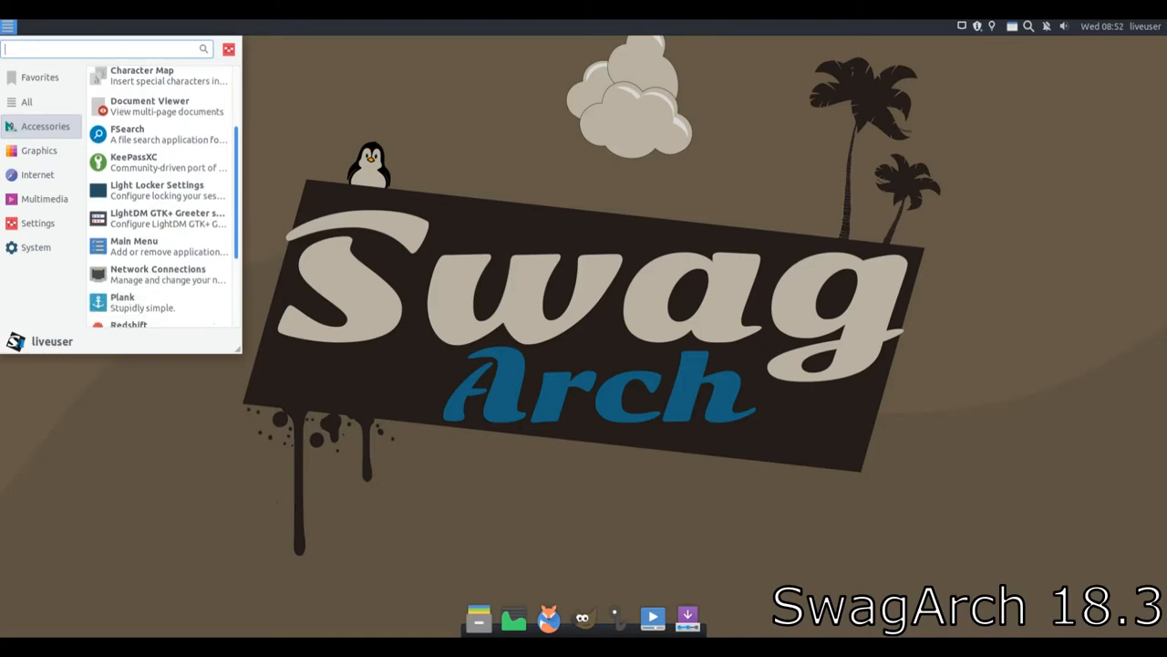
scroll("down", 3)
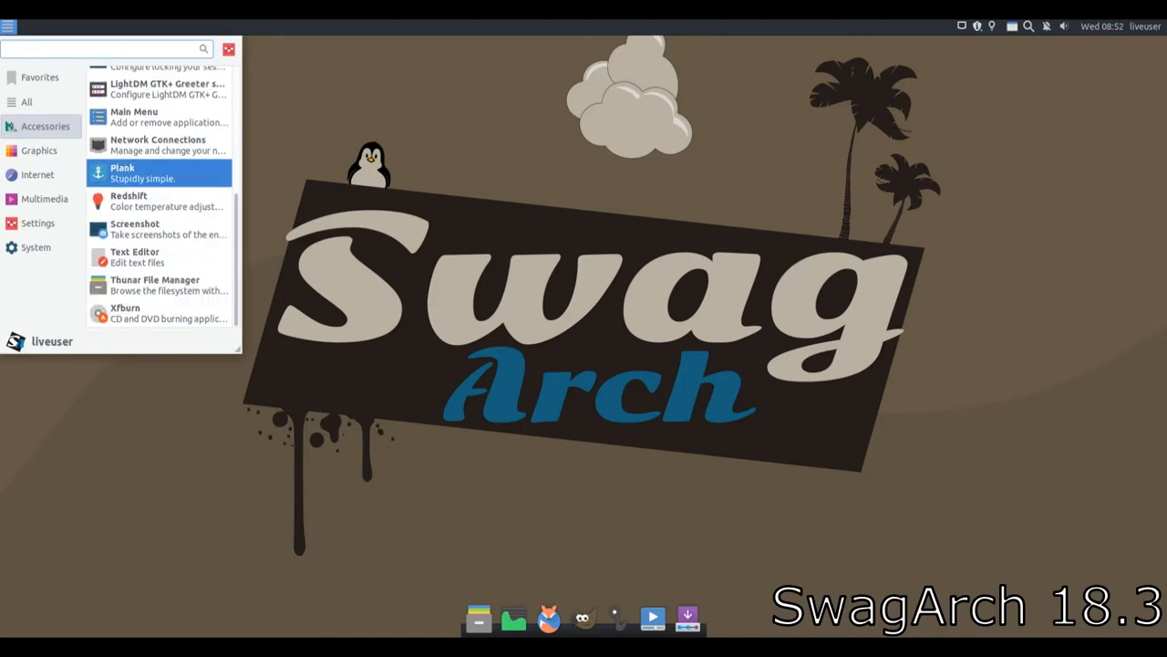
left_click(155, 284)
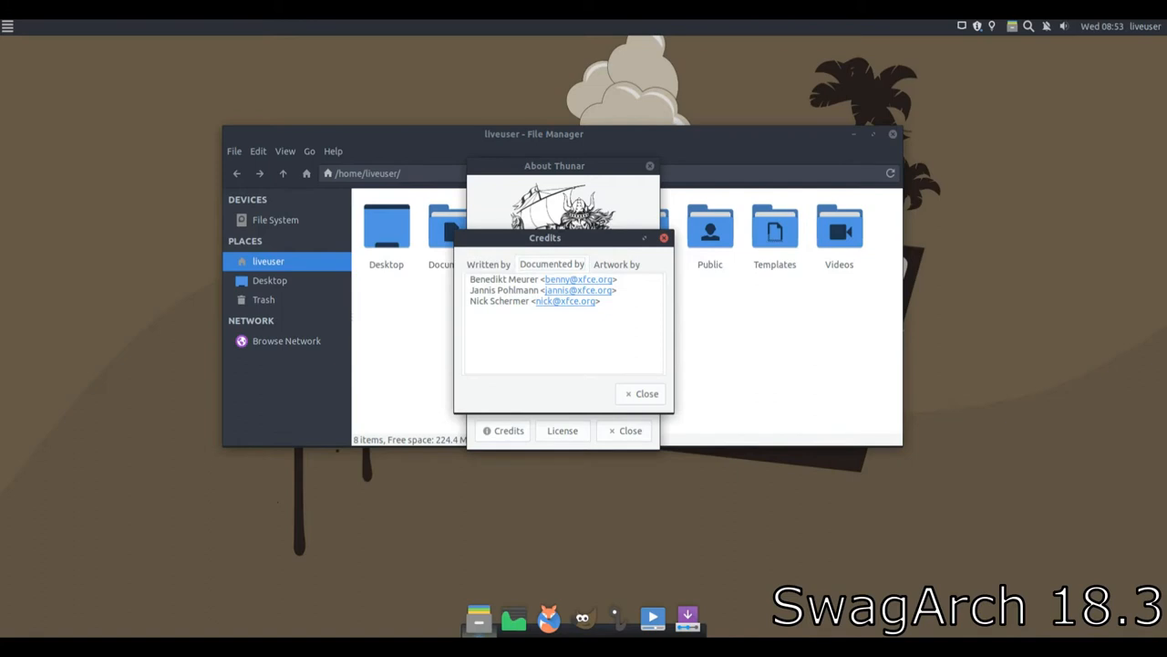
Step: View Thunar's artwork credits, then dismiss the Credits and About dialogs
left_click(616, 264)
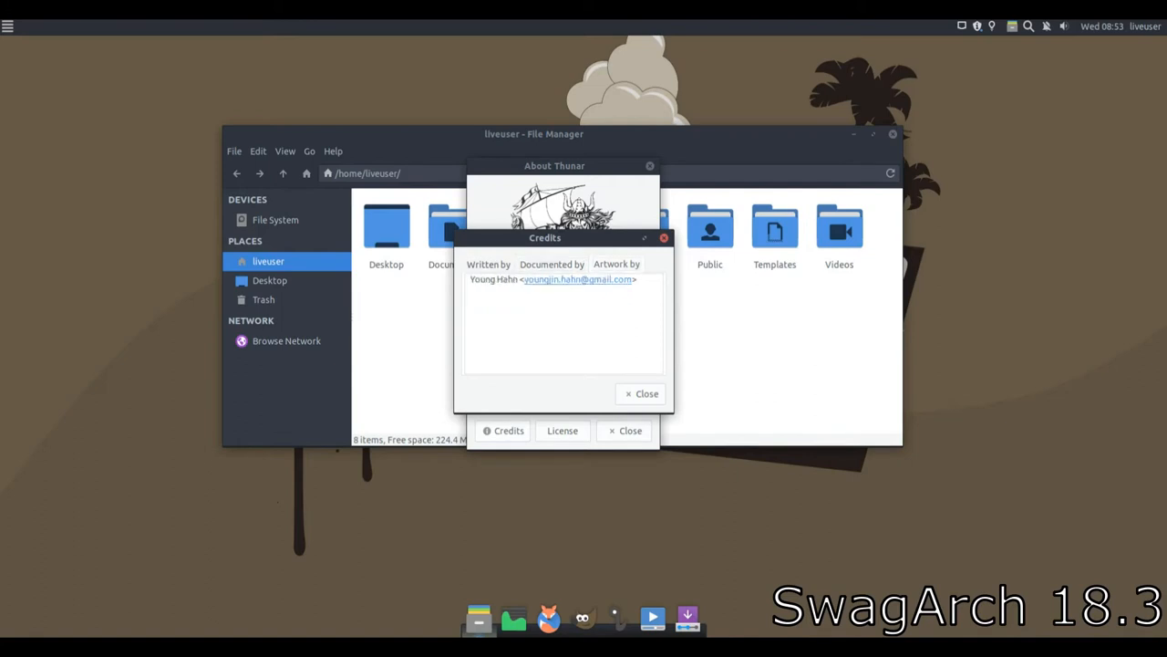
left_click(647, 393)
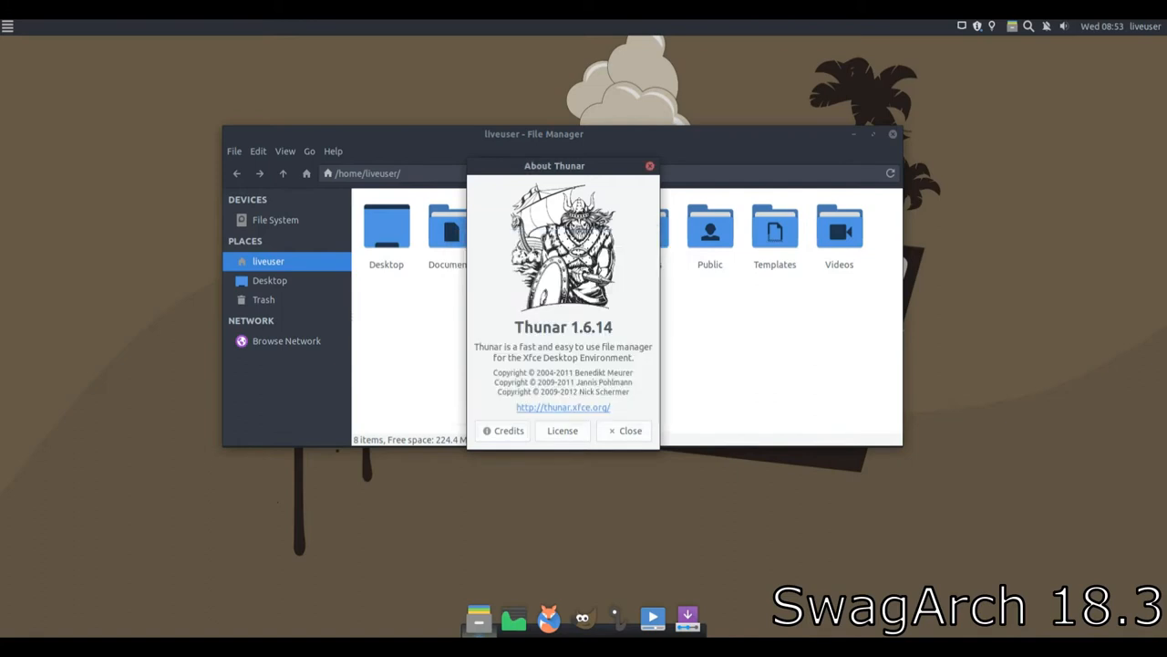
left_click(624, 431)
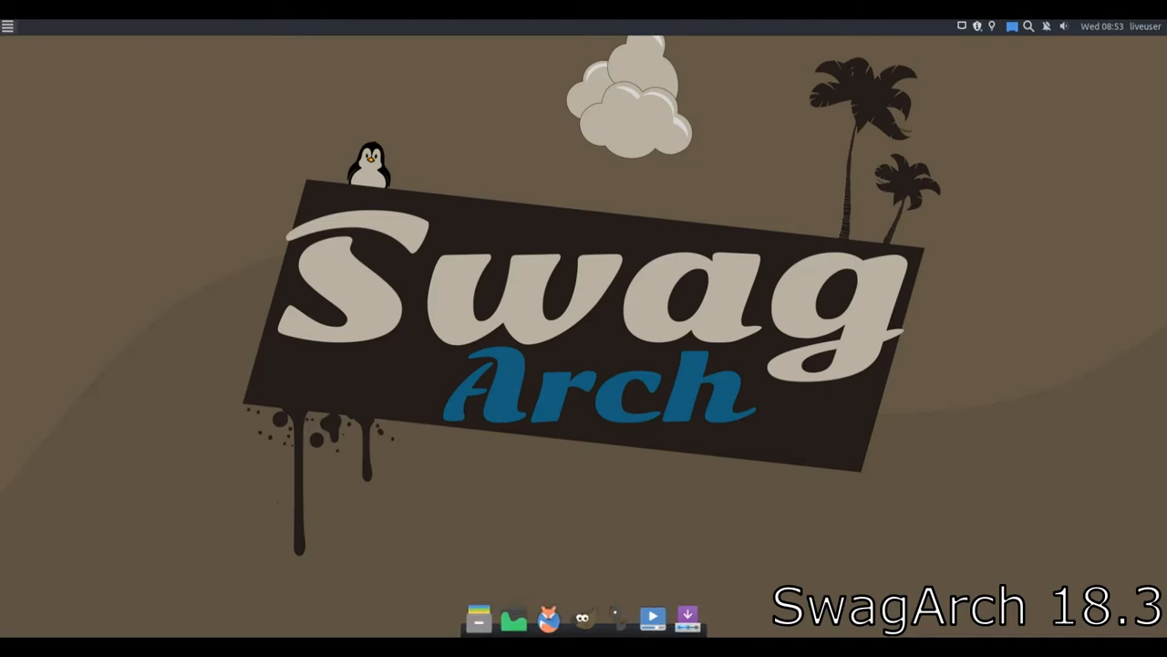
Step: Browse the Graphics, Internet and Multimedia categories in the Whisker Menu
left_click(7, 26)
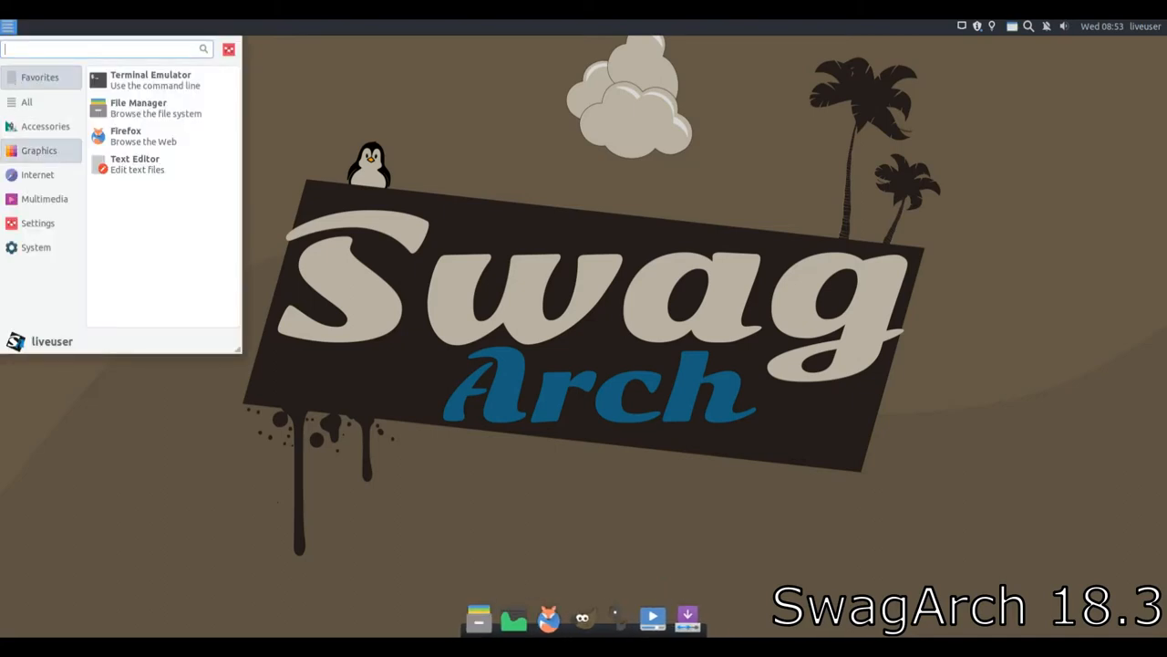
left_click(39, 150)
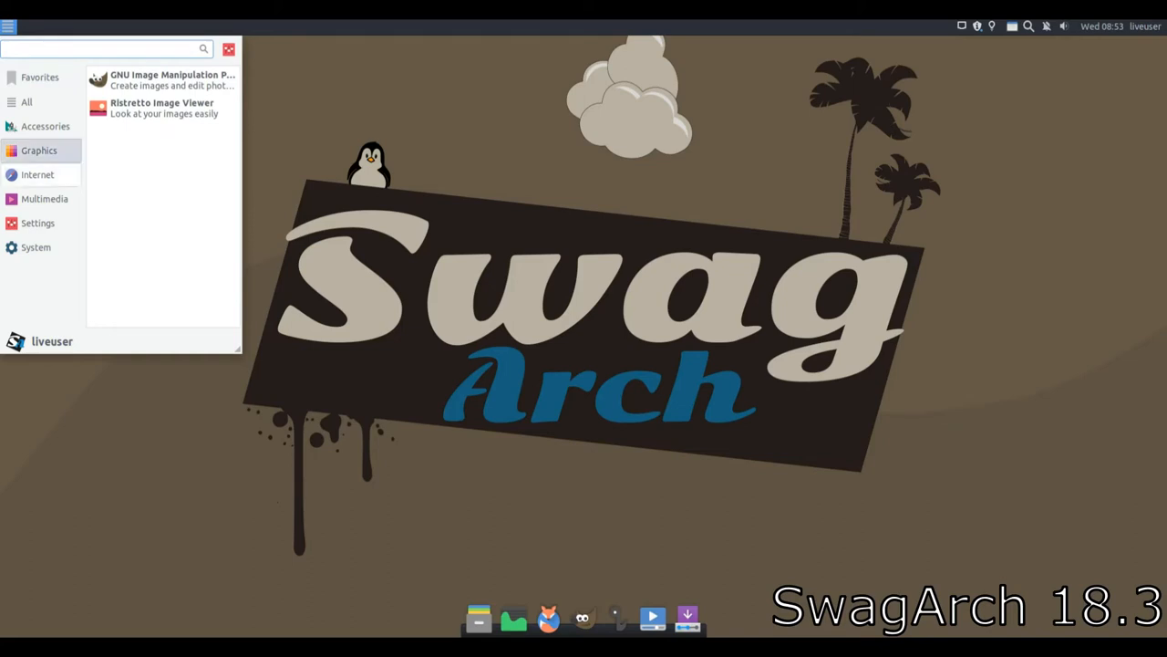
left_click(37, 174)
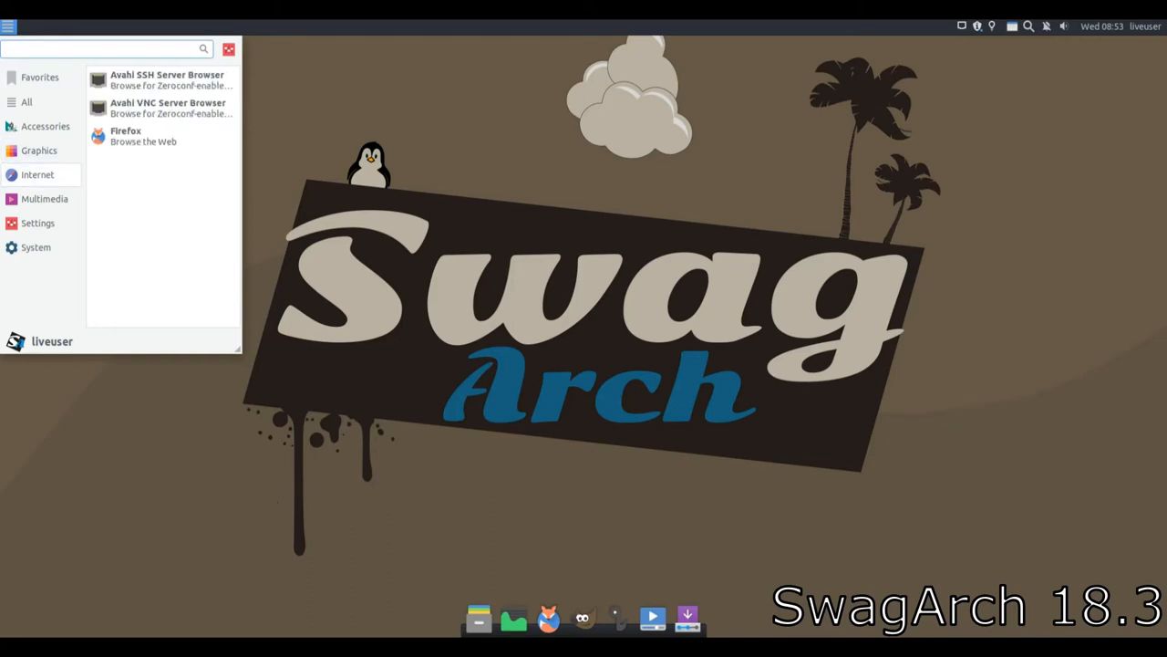
left_click(44, 199)
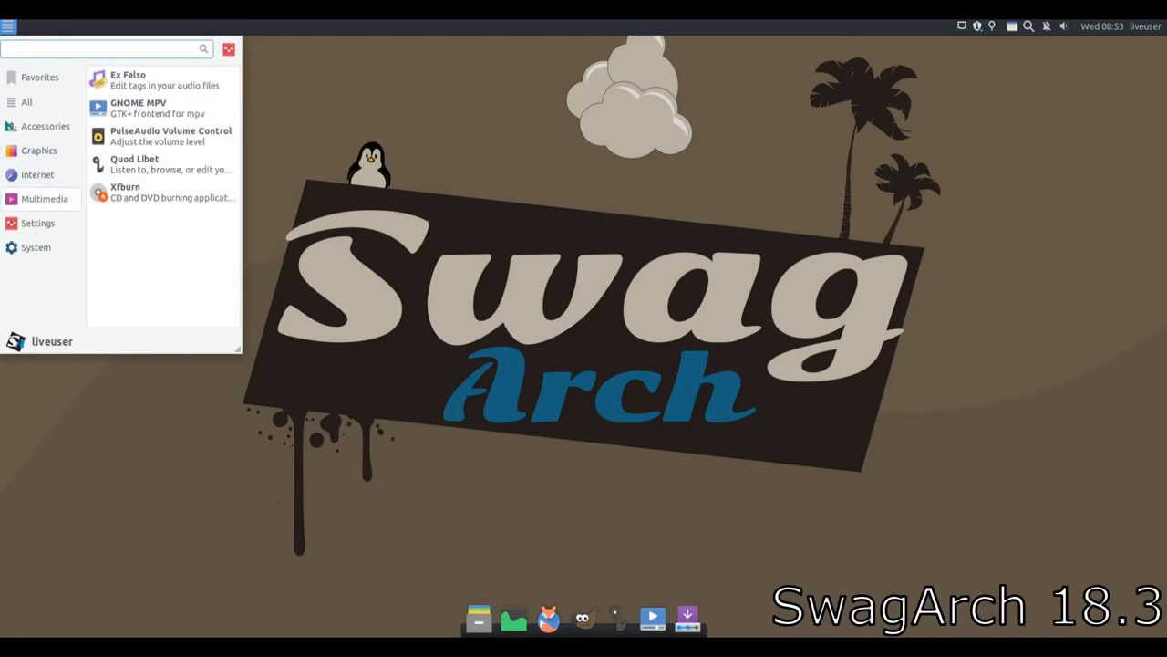
mouse_move(139, 107)
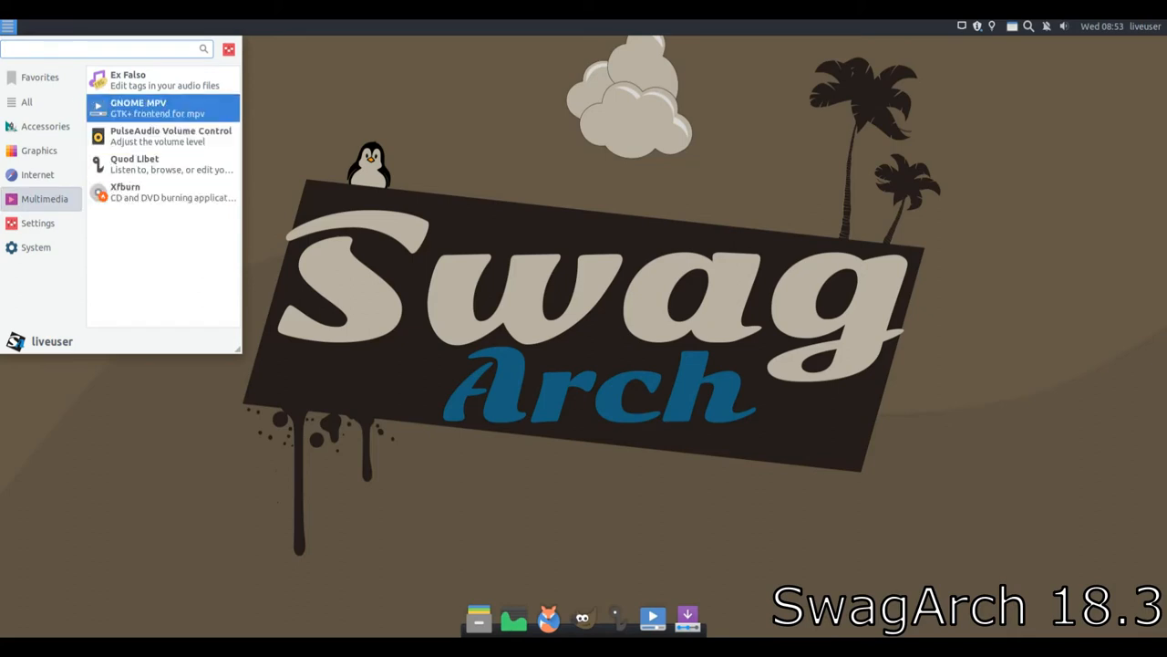
Step: Scroll through the Settings category, then list the System category apps
left_click(37, 222)
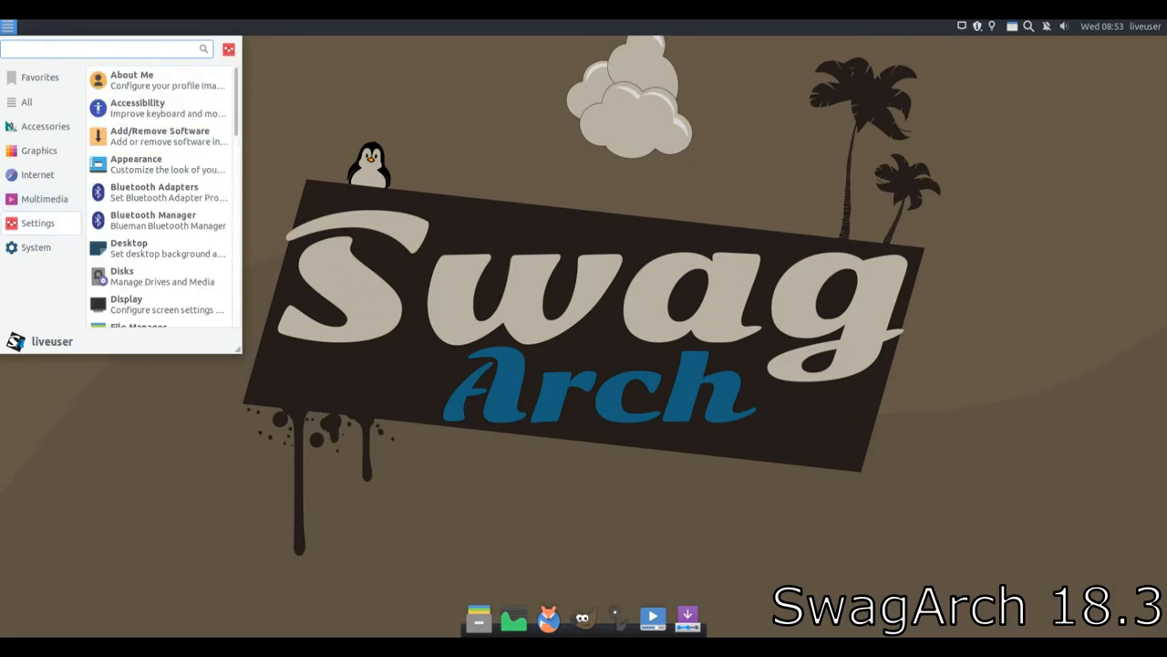
scroll("down", 3)
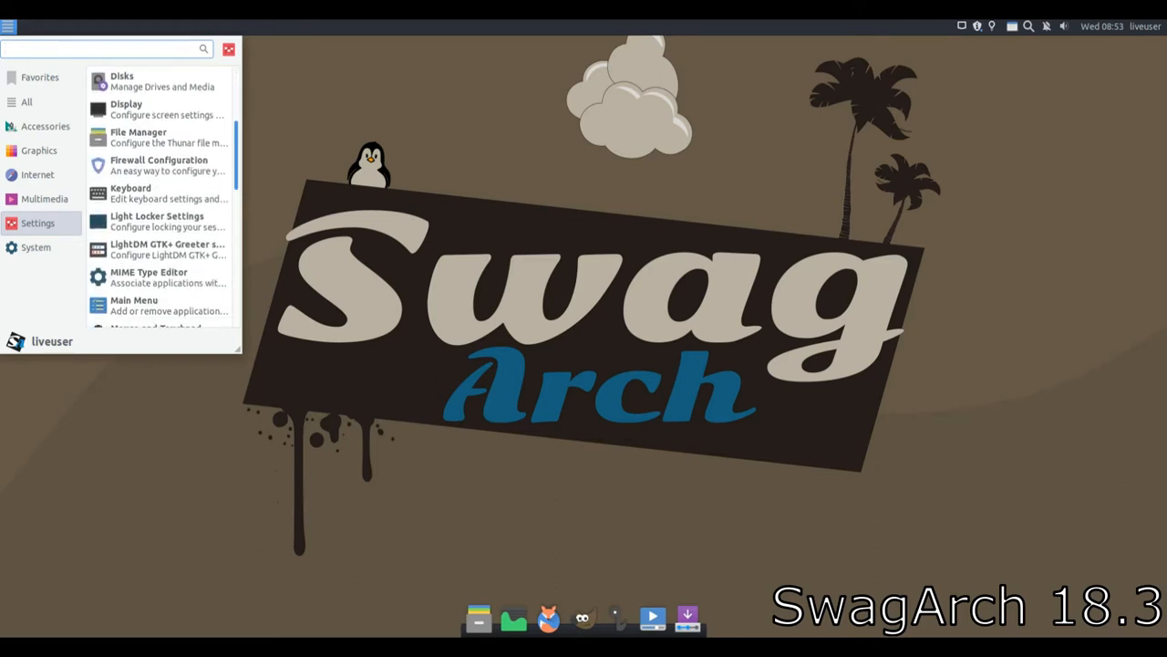
scroll("down", 3)
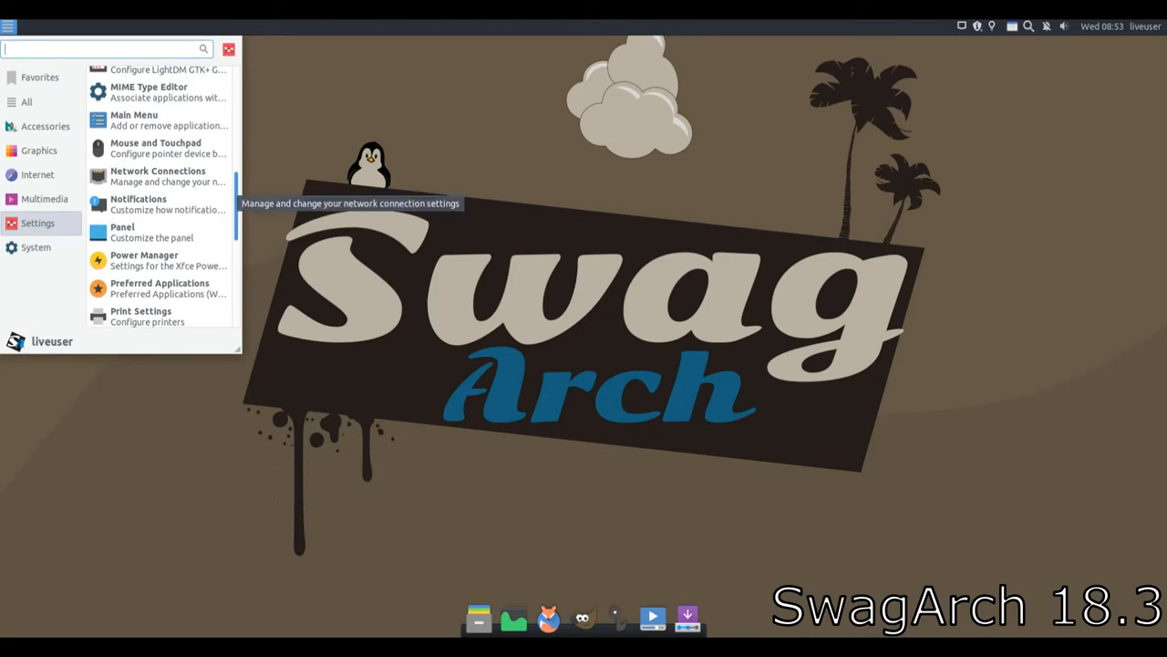
scroll("down", 3)
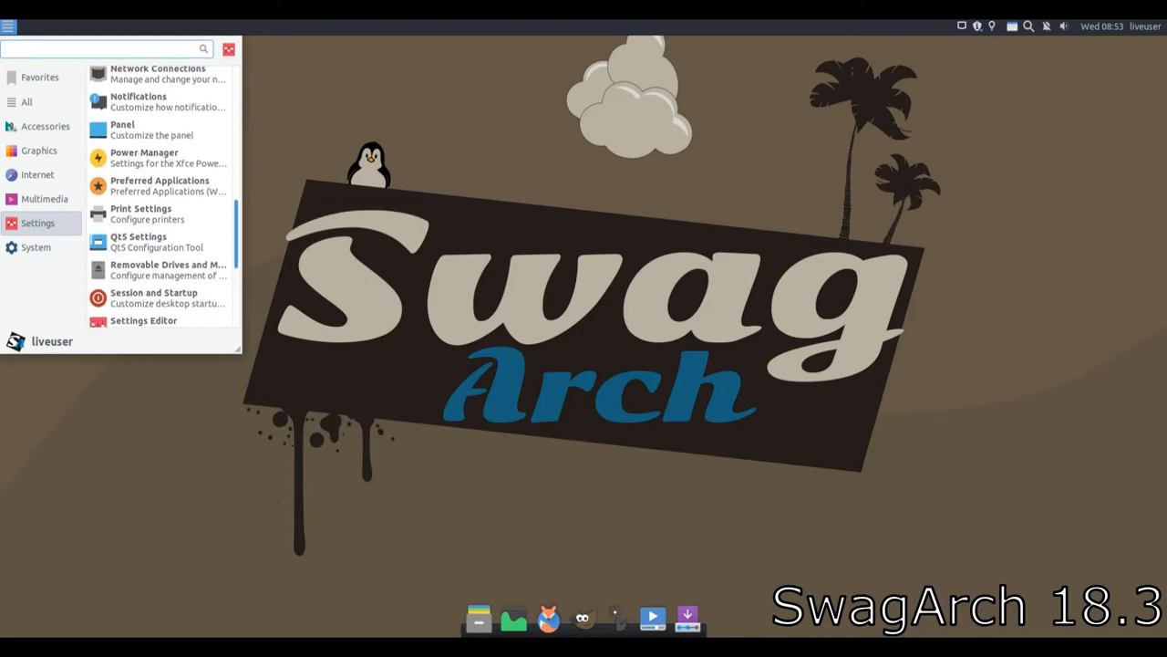
scroll("down", 3)
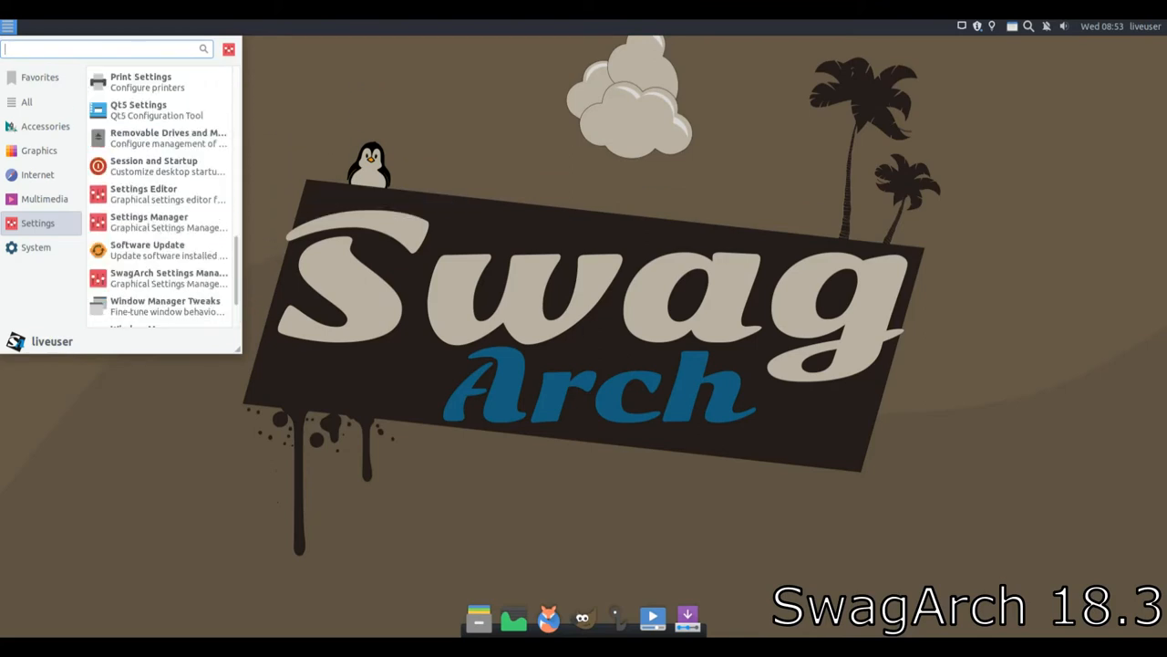
left_click(36, 247)
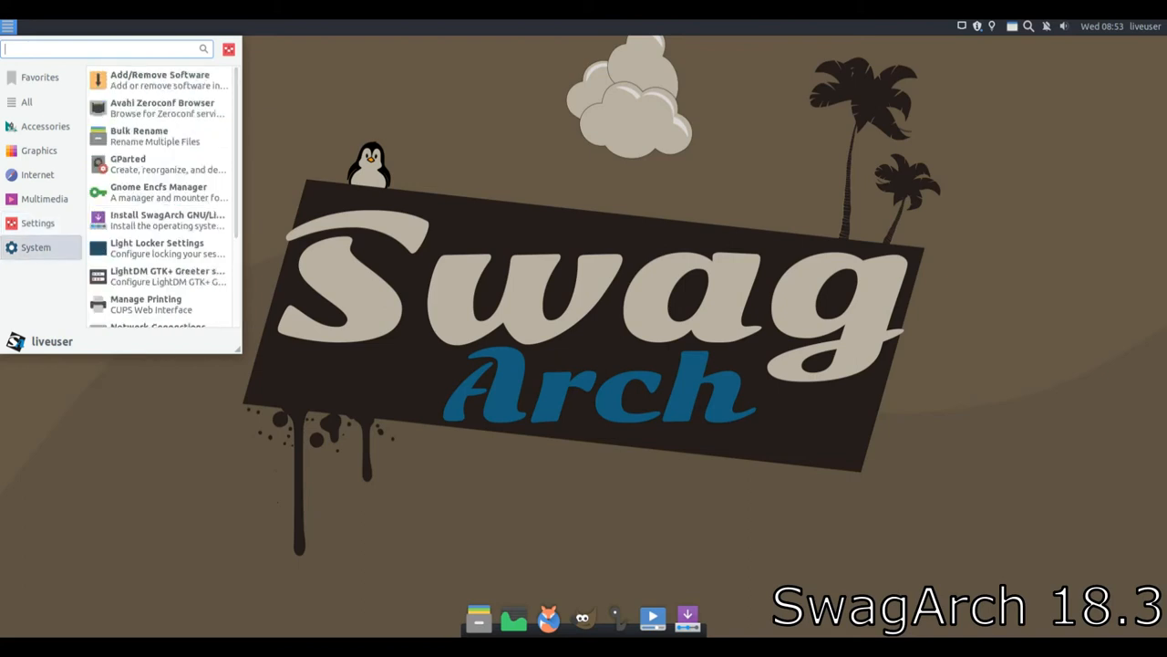
scroll("down", 3)
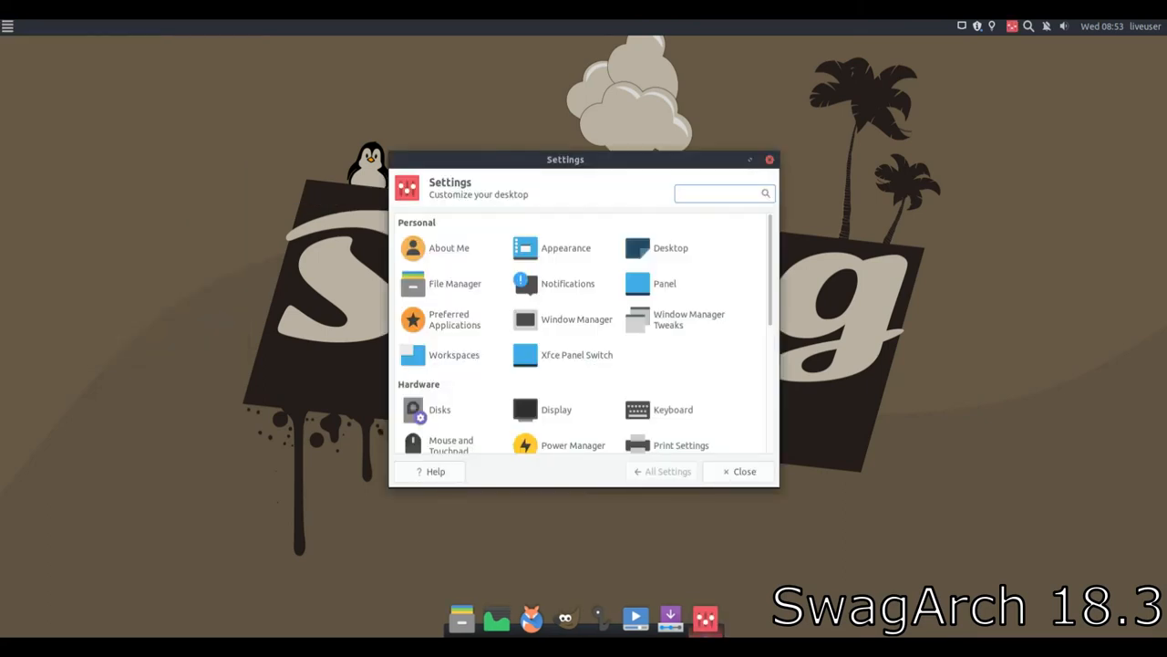
Step: In Appearance settings, scroll the Style themes, view the Icons list, and return to Style
left_click(720, 192)
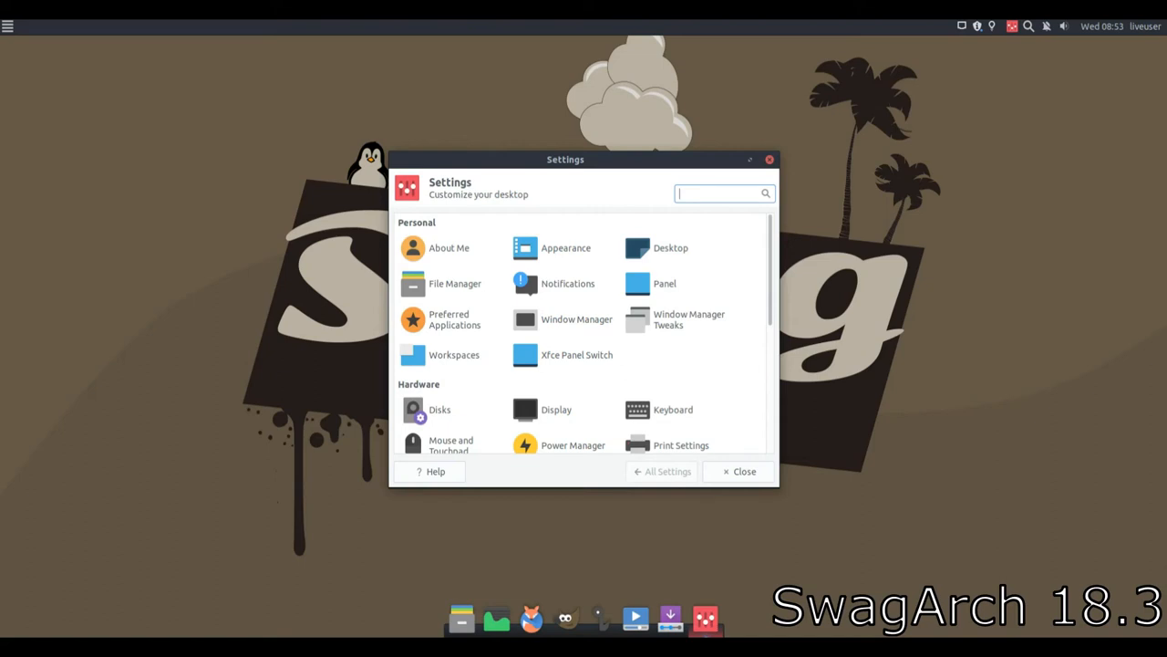
mouse_move(448, 247)
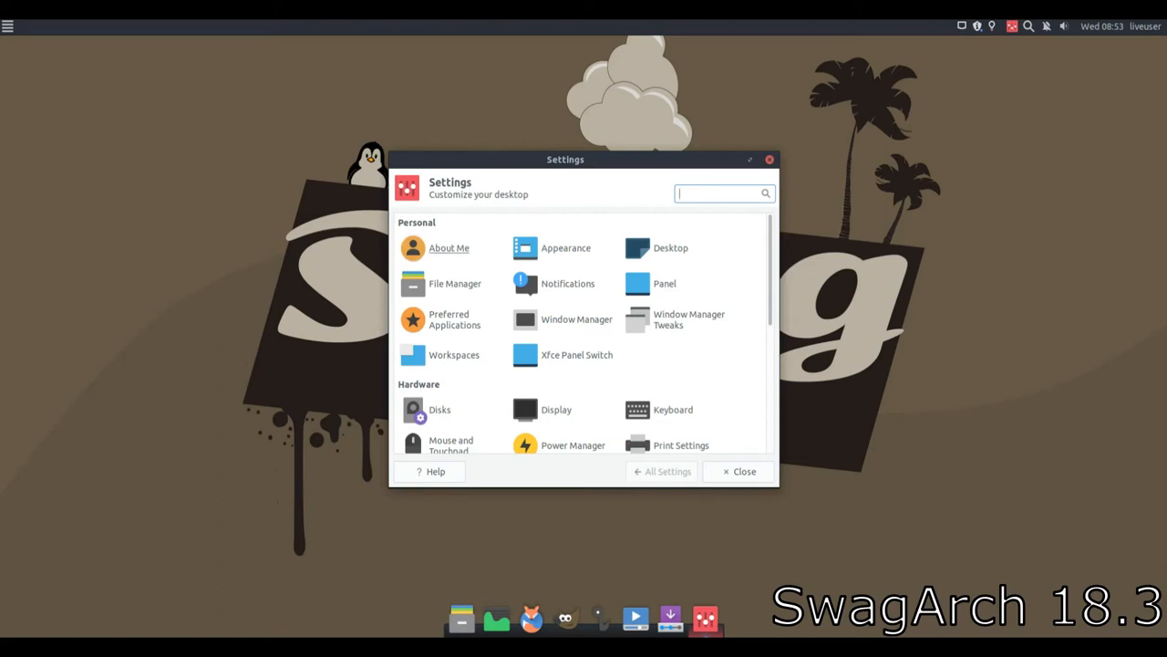
left_click(565, 247)
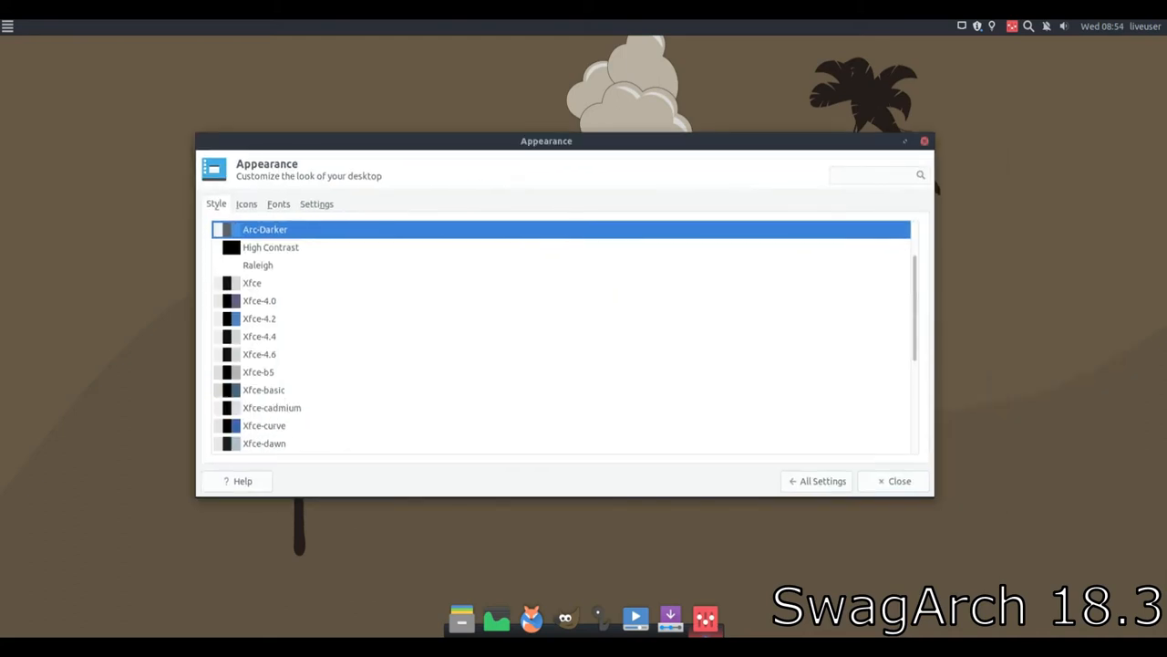
scroll("down", 3)
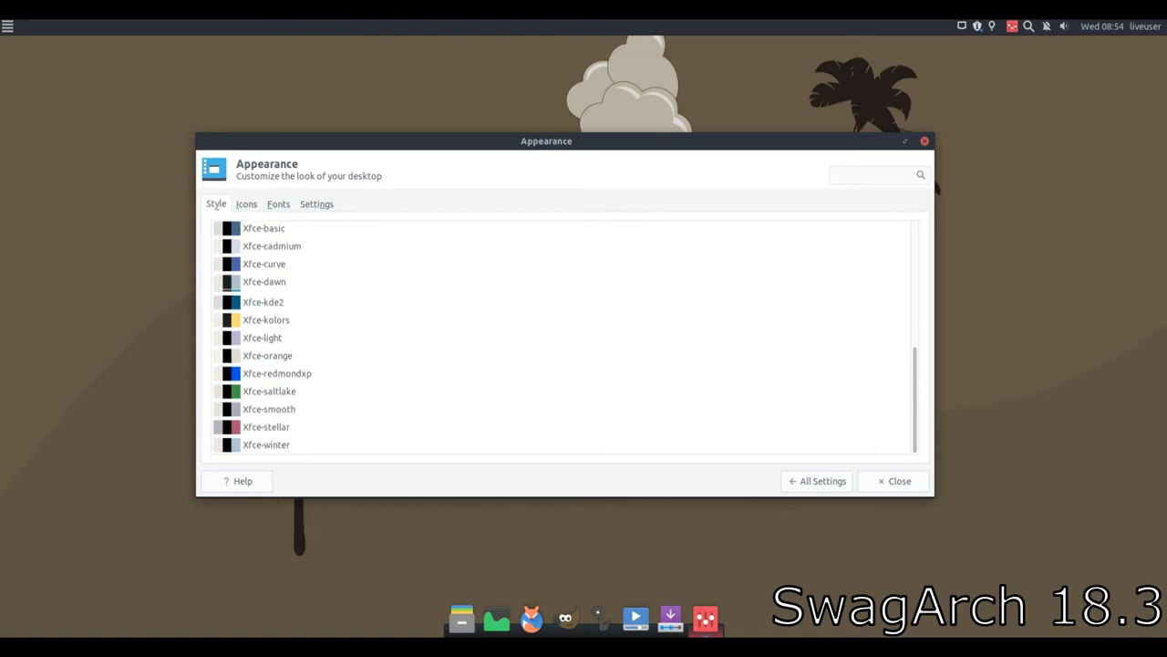
left_click(246, 203)
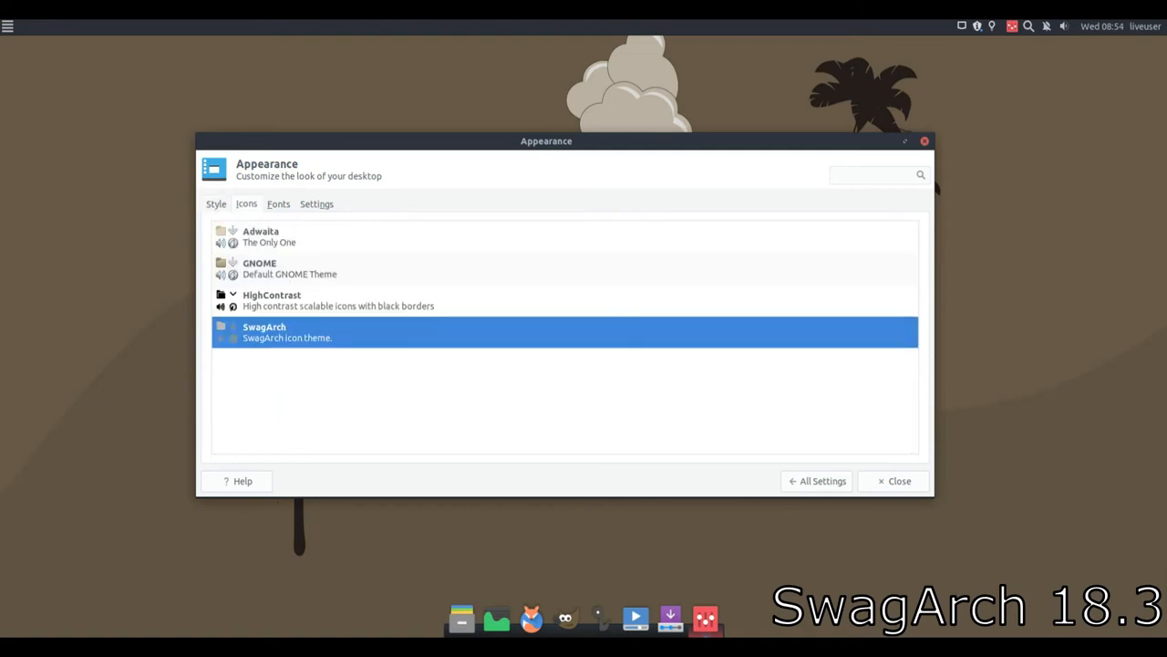
left_click(216, 203)
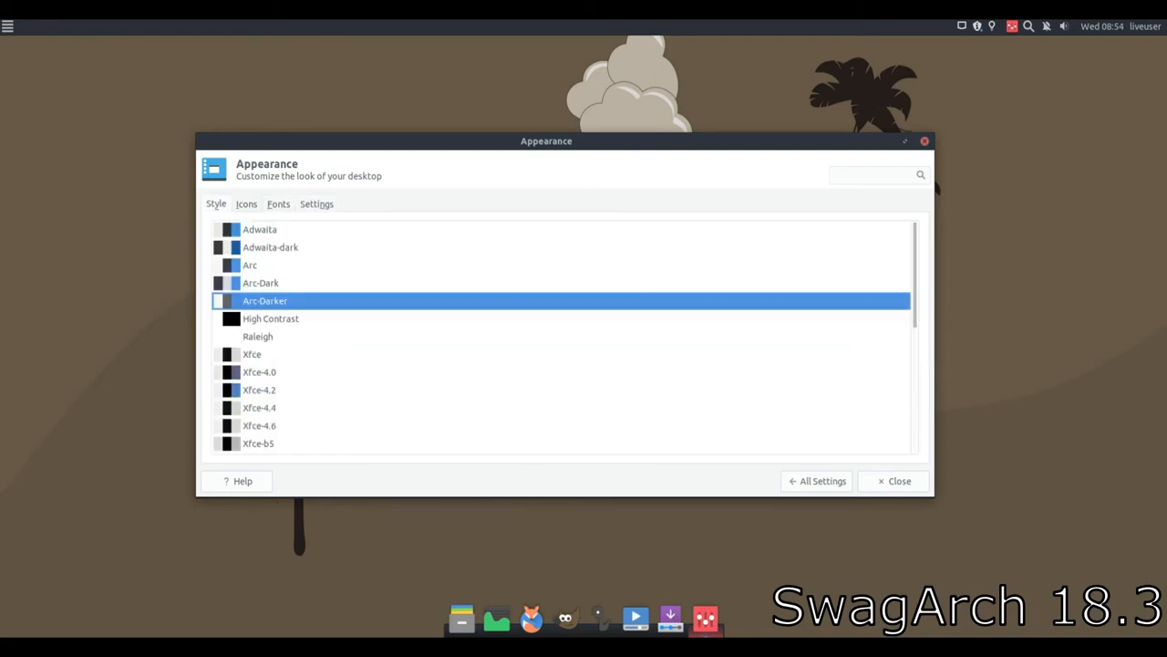
Step: Return to All Settings and launch the SwagArch Settings Manager
left_click(817, 481)
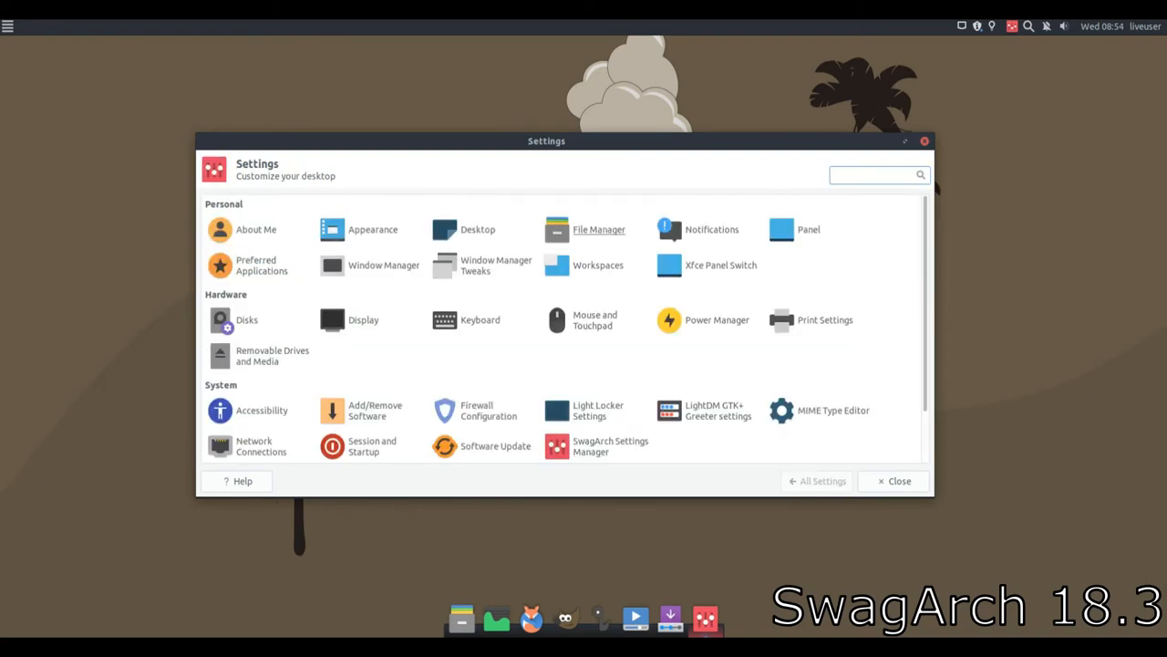
scroll("down", 3)
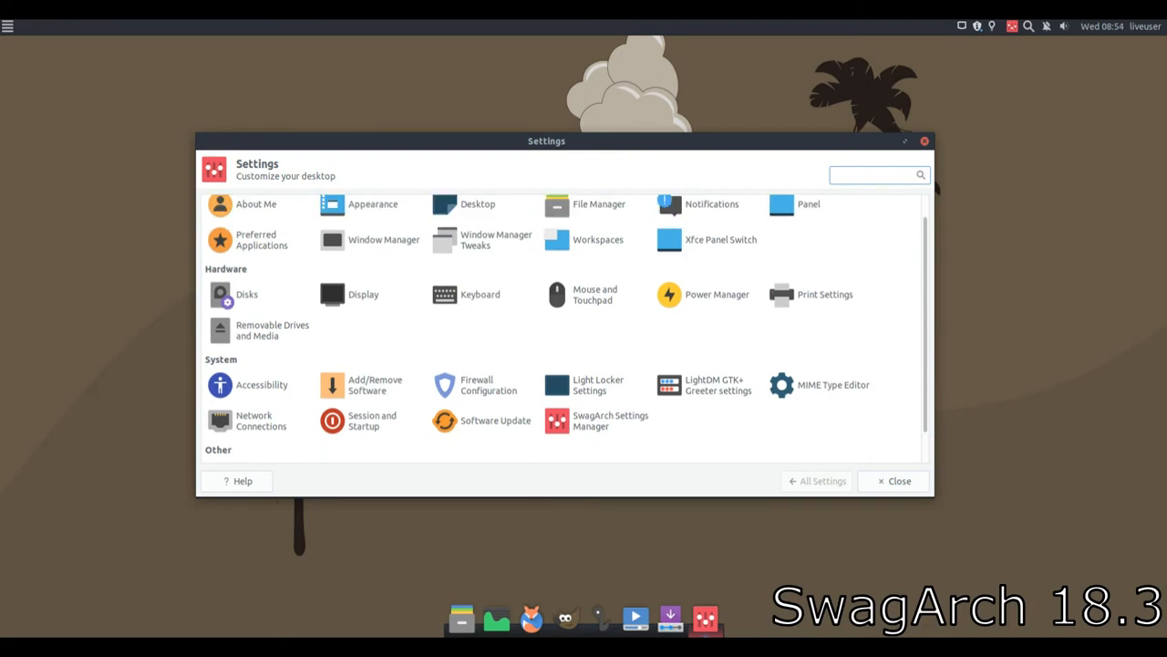
scroll("down", 3)
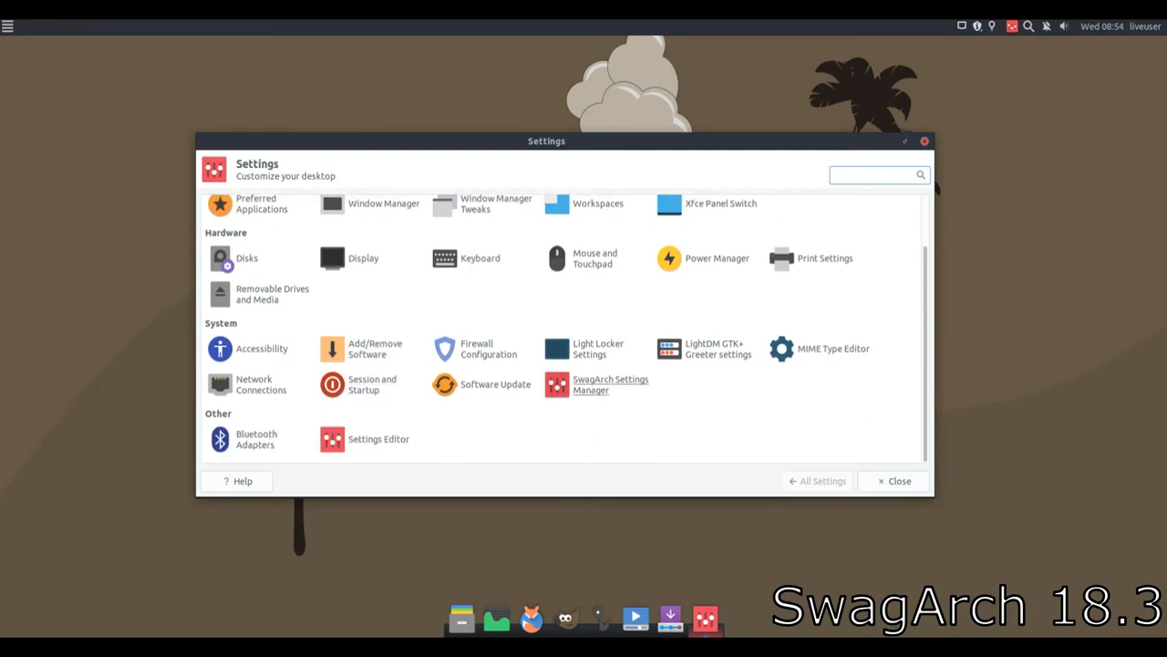
left_click(610, 384)
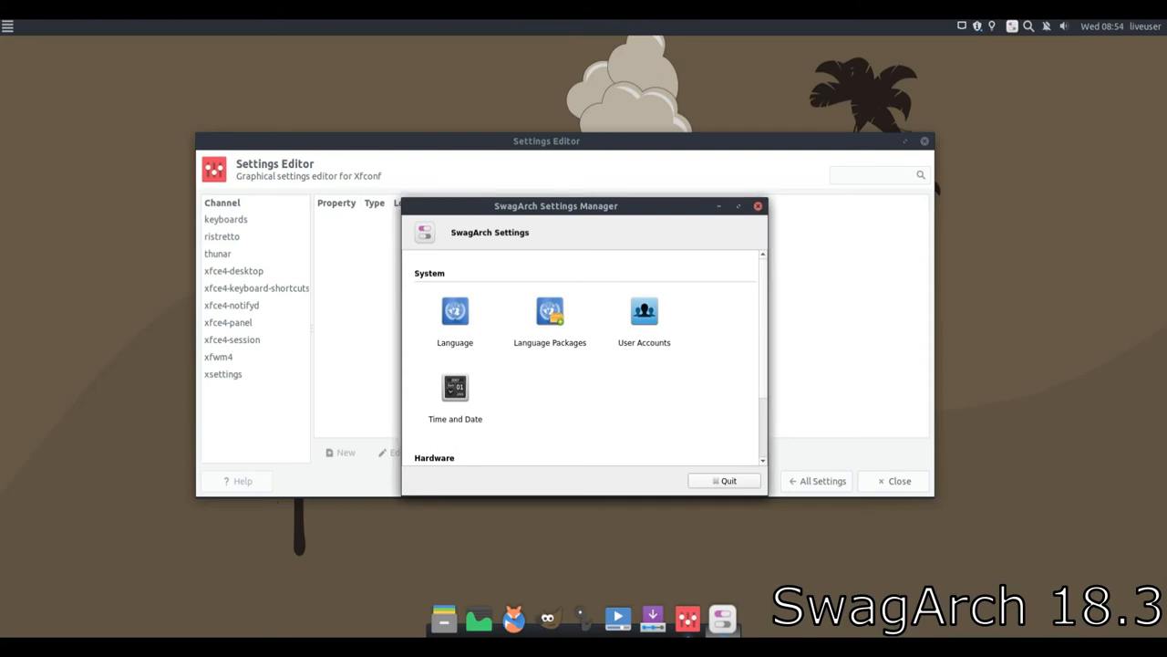
Step: Quit the SwagArch Settings Manager and close the Settings window, revealing the desktop
left_click(728, 481)
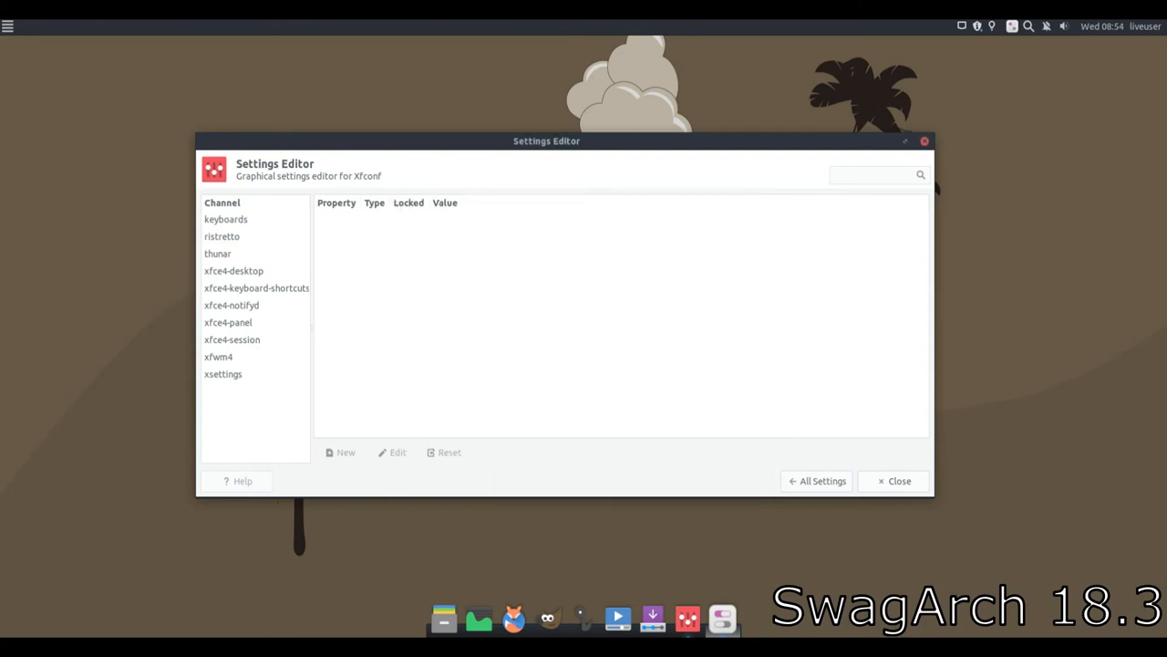
left_click(894, 480)
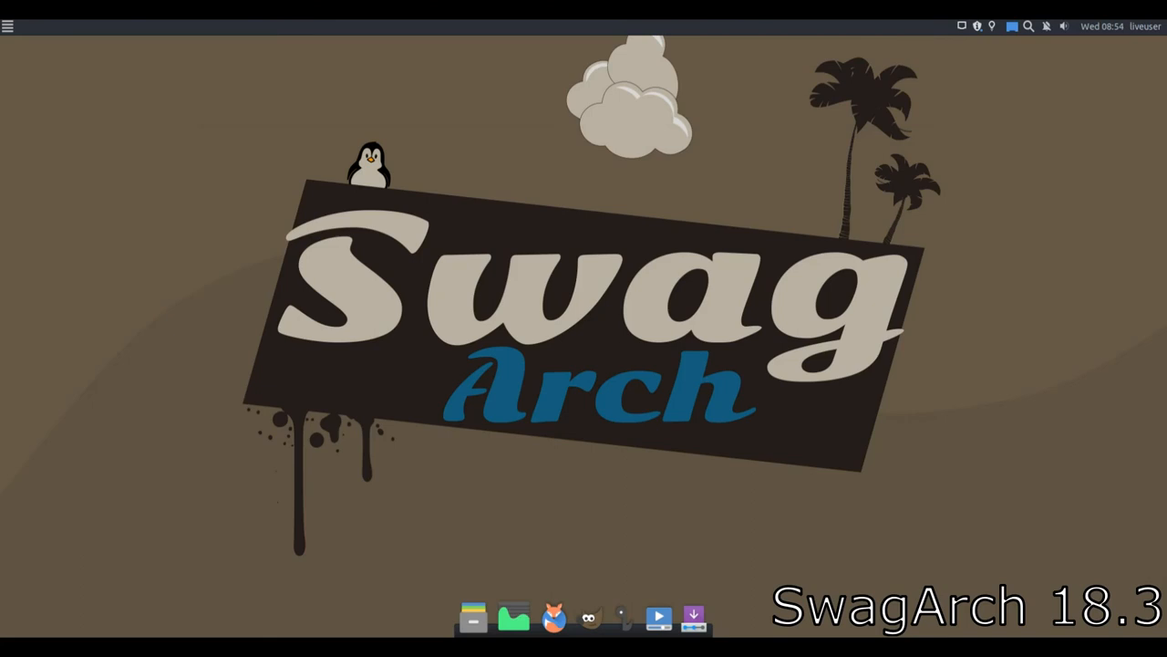
mouse_move(468, 618)
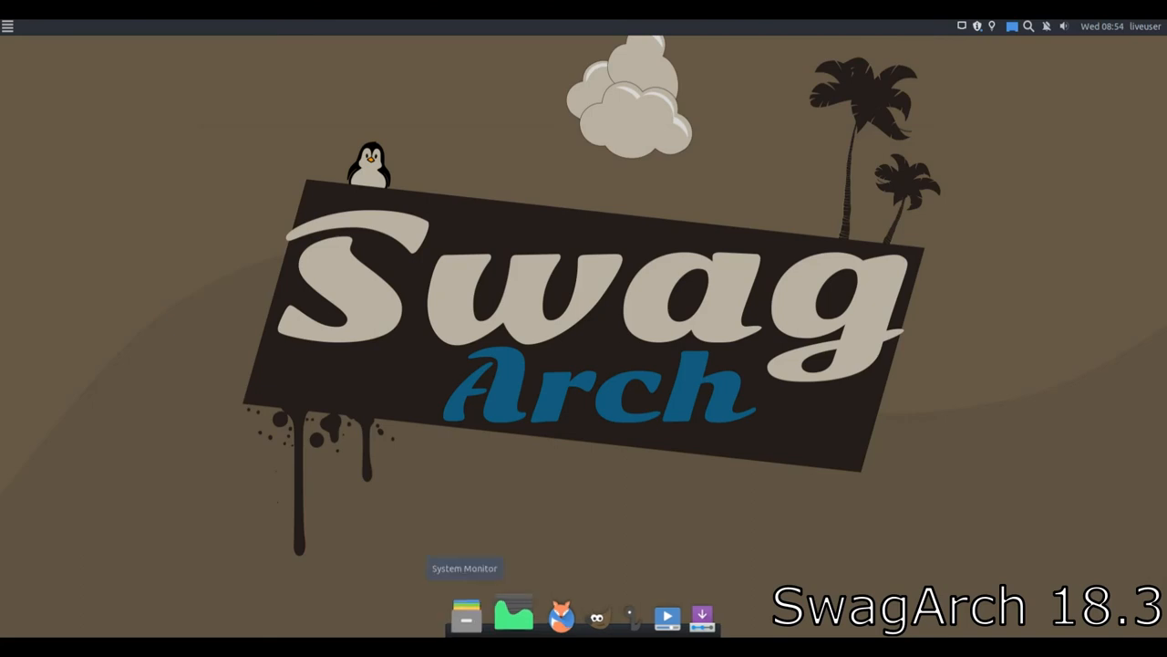